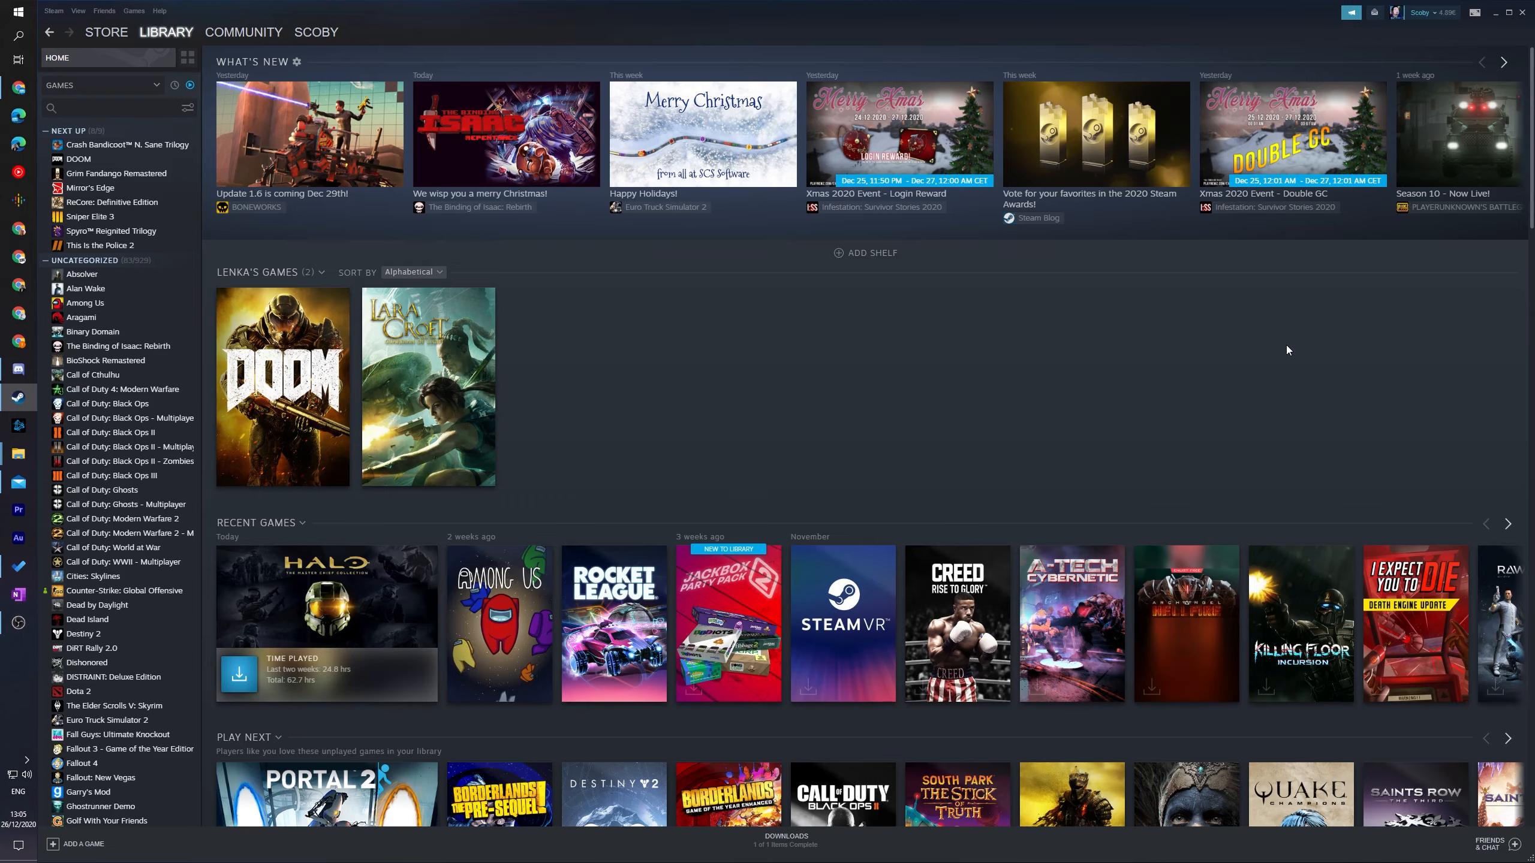
mouse_move(816, 385)
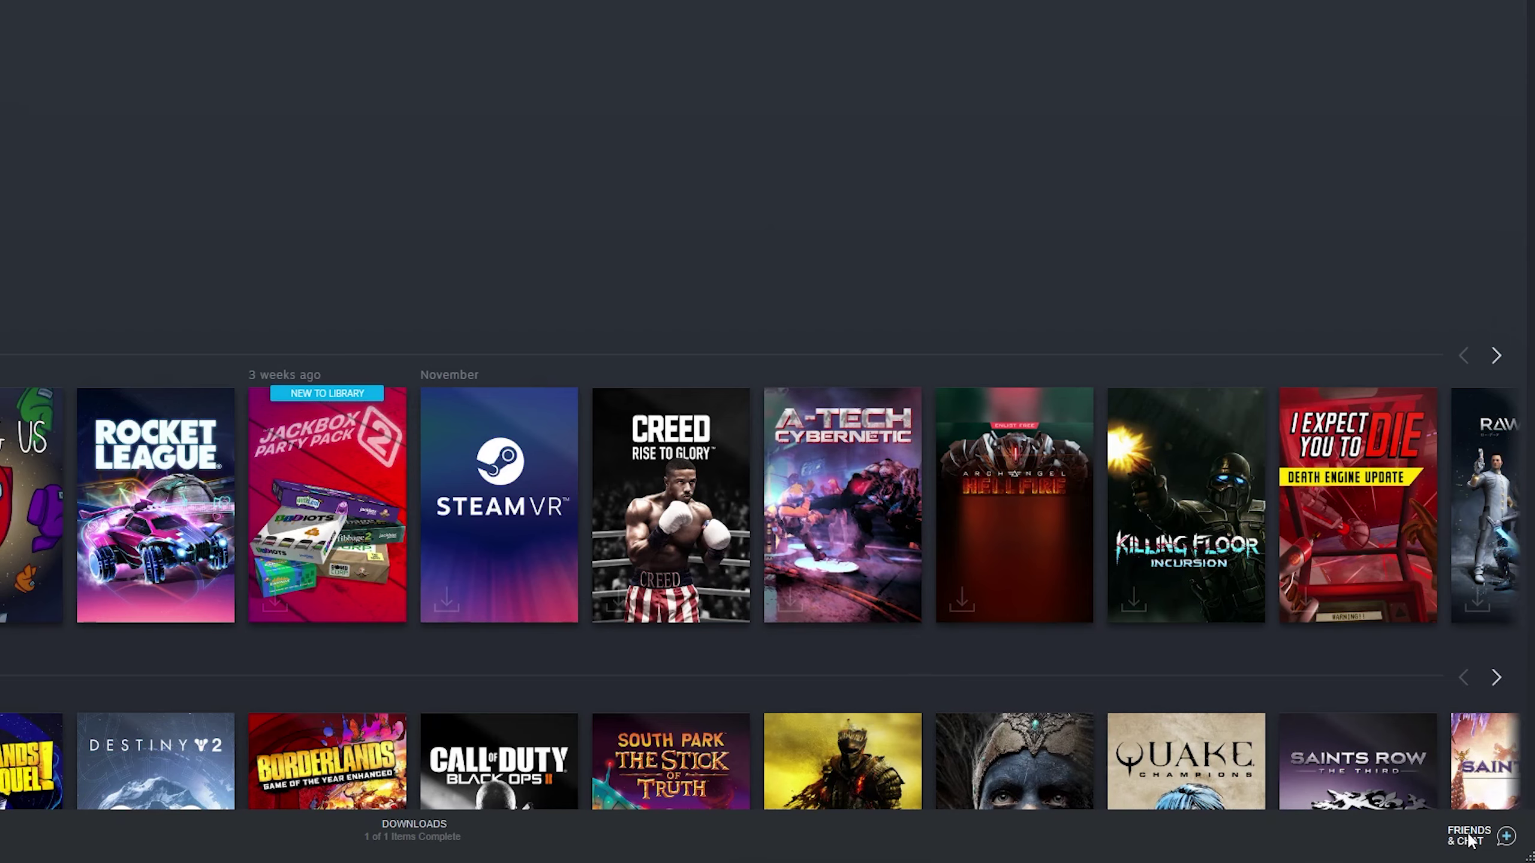
Step: Open the Friends & Chat window and show the online-status options under the profile name
left_click(1469, 836)
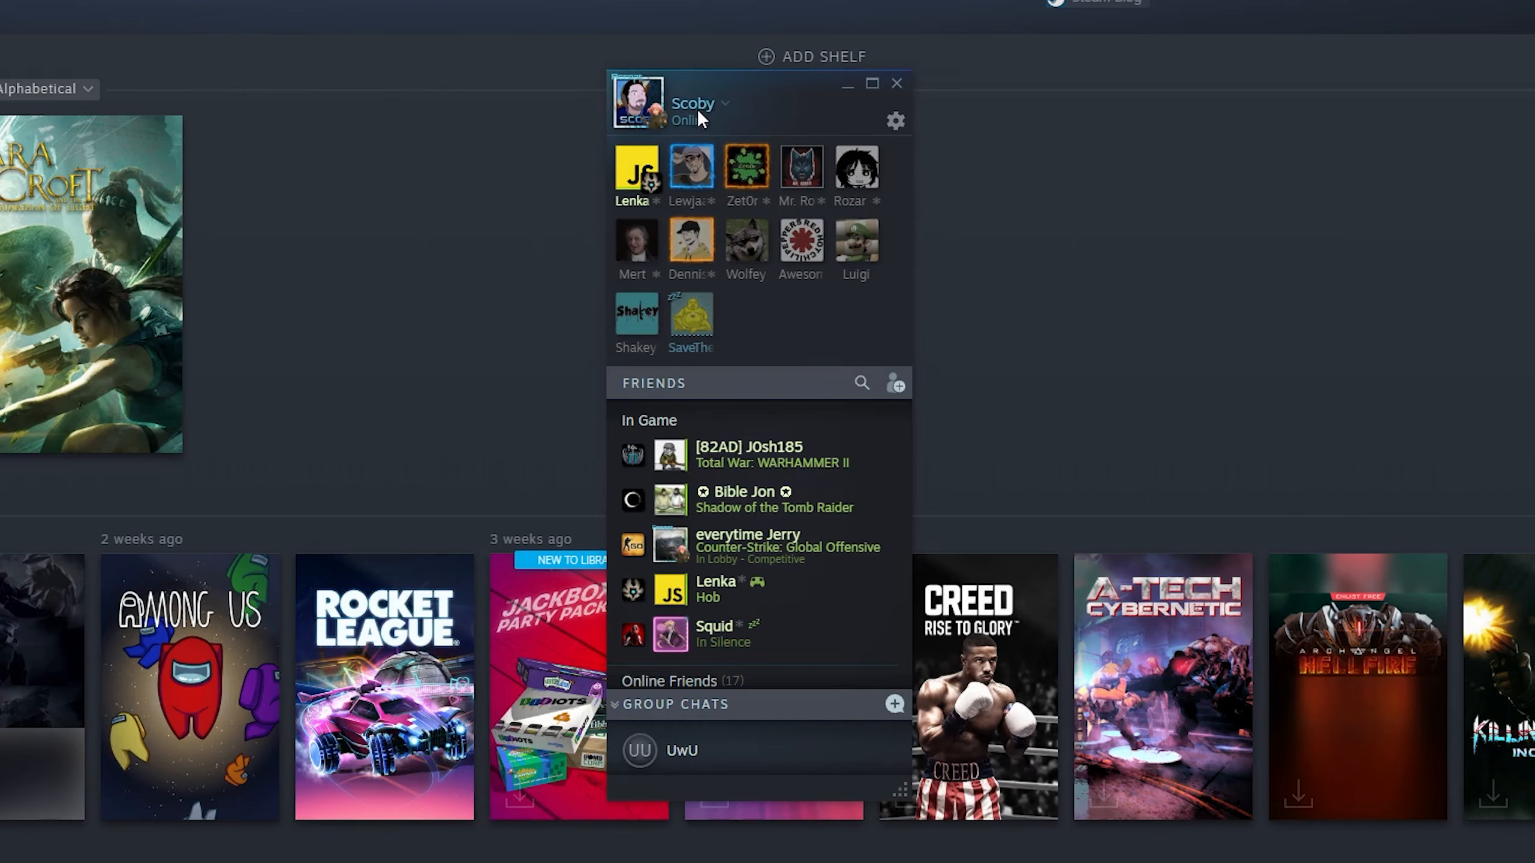
left_click(722, 105)
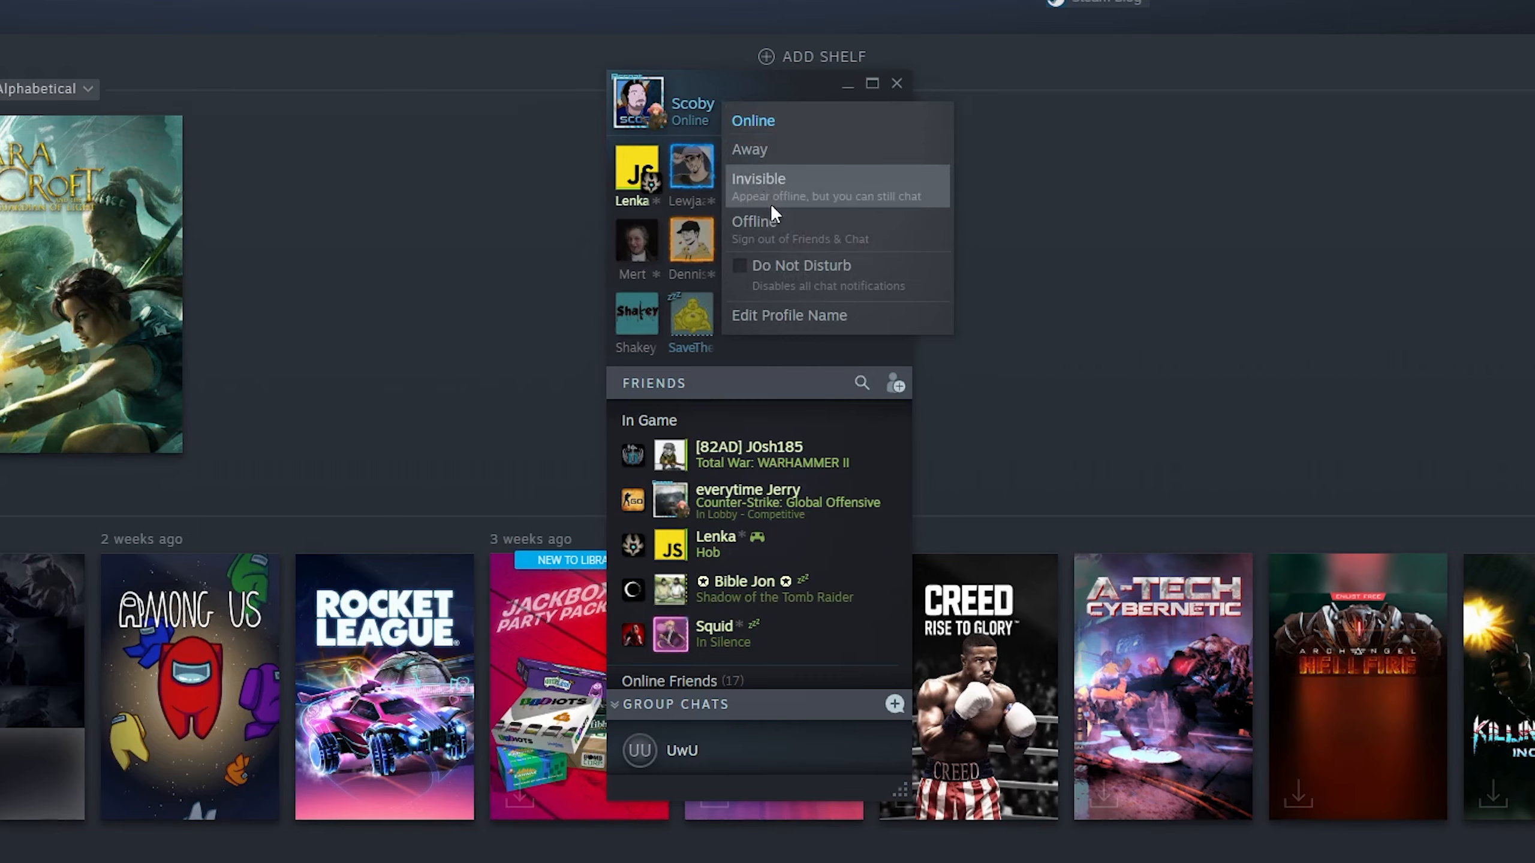
mouse_move(790, 138)
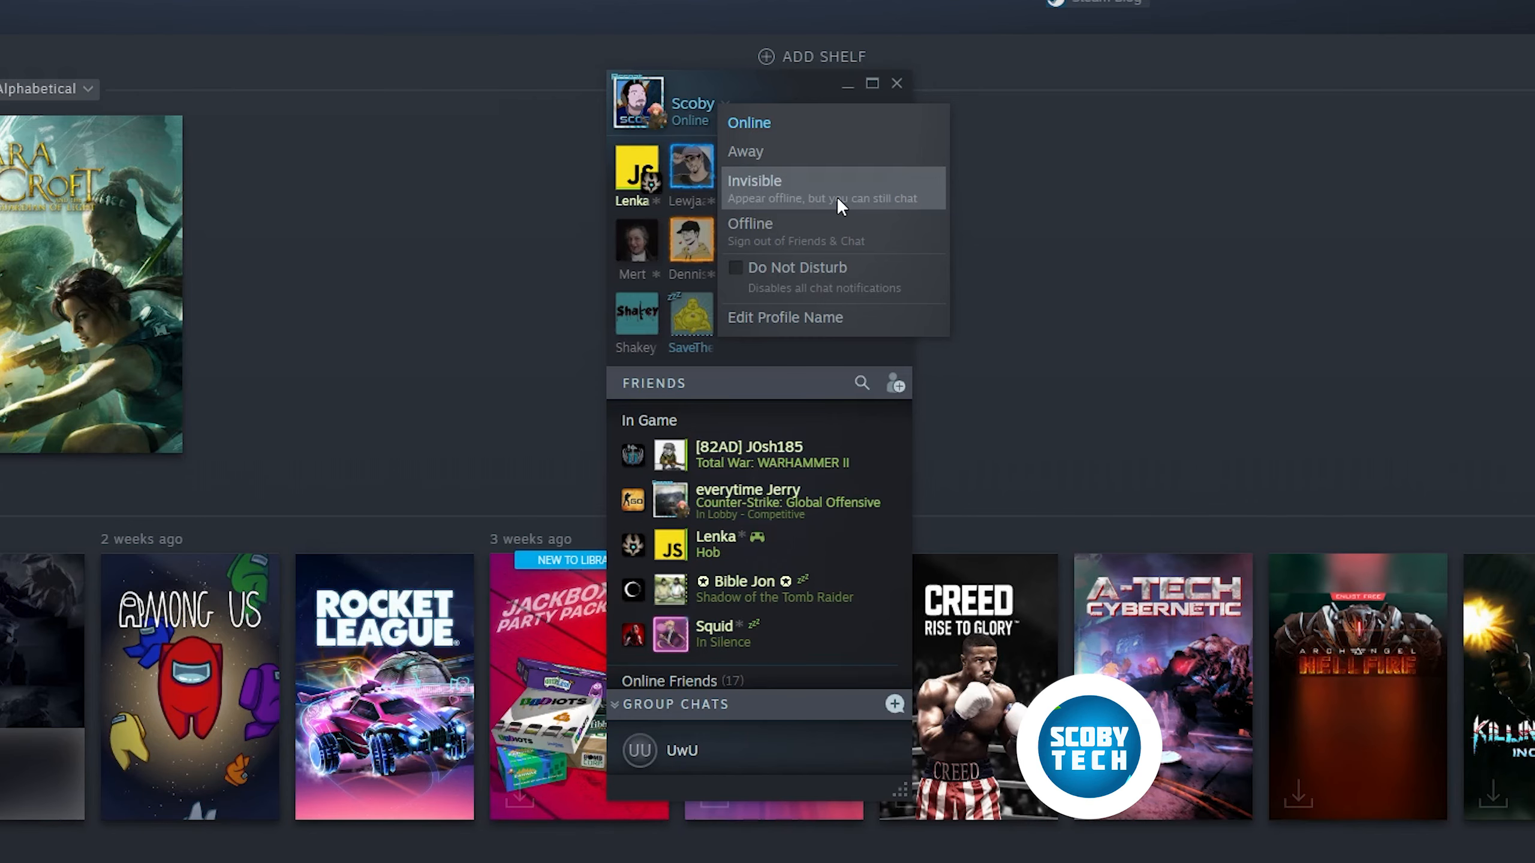
Step: Choose Invisible from the profile status dropdown in Friends & Chat
left_click(754, 180)
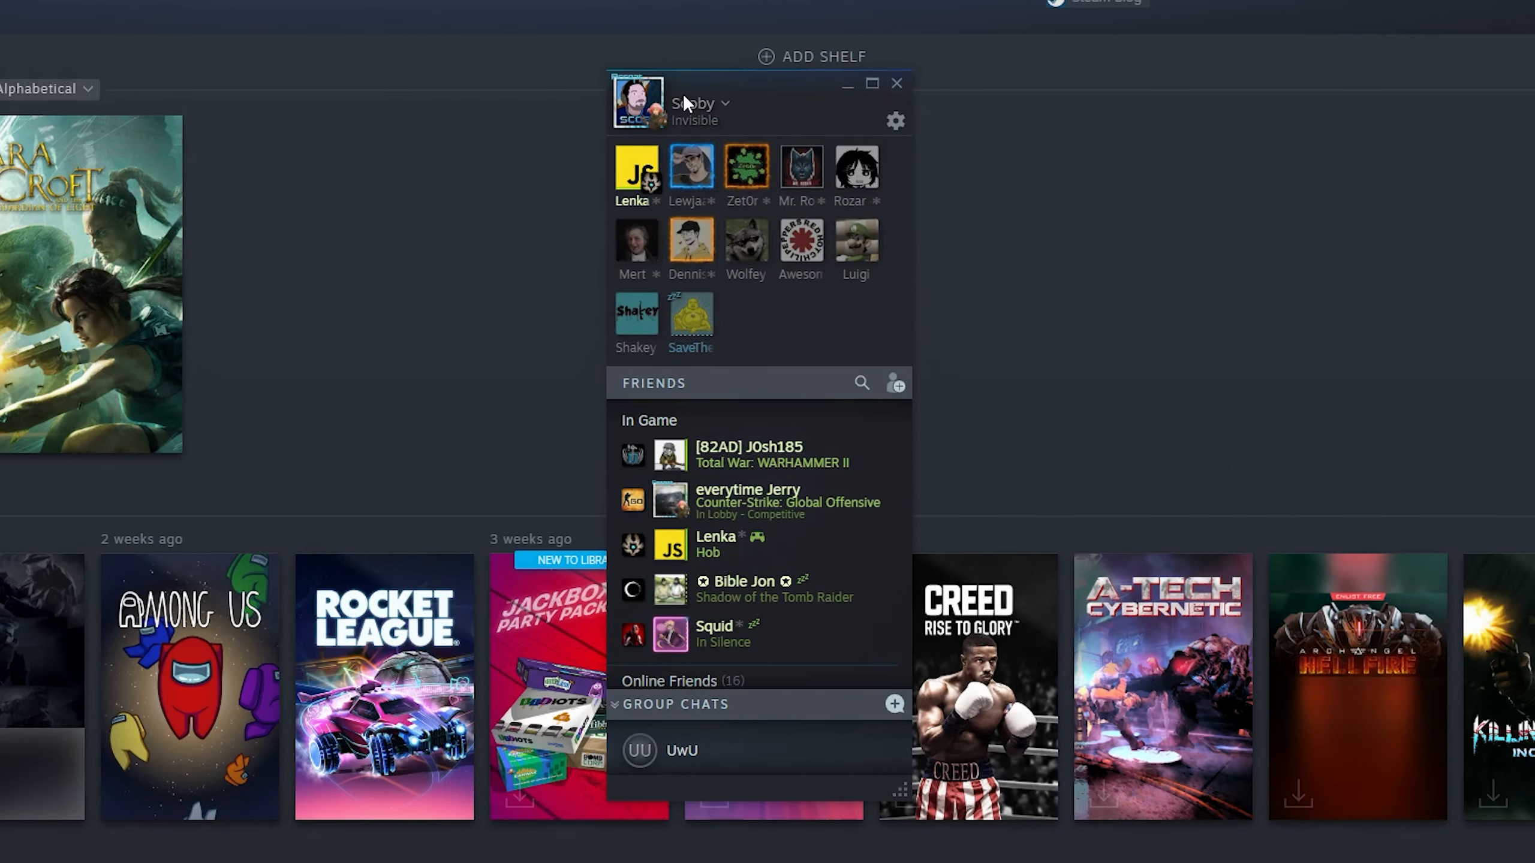
mouse_move(689, 113)
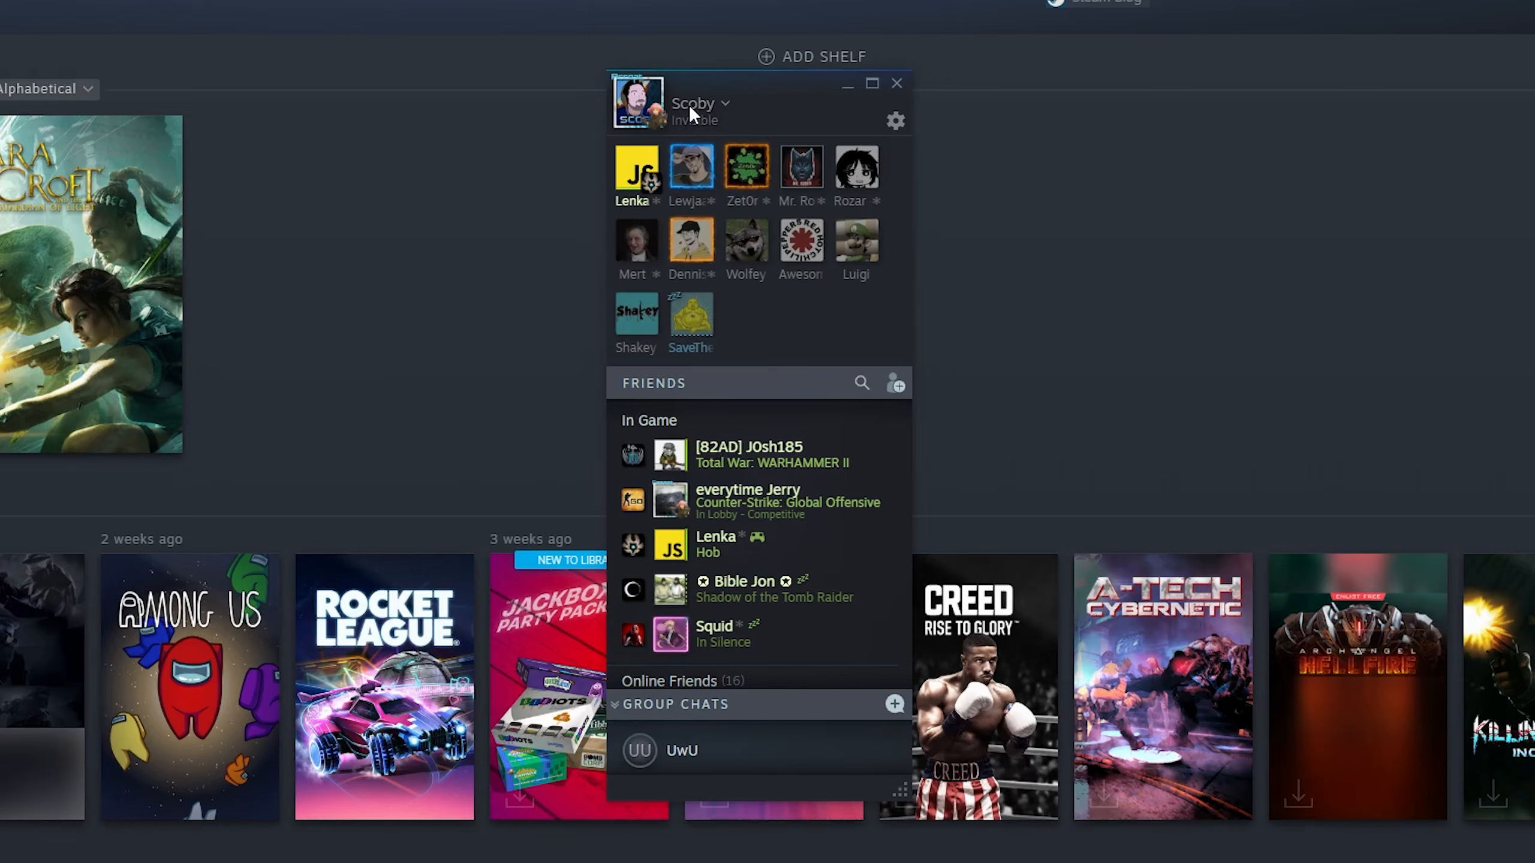